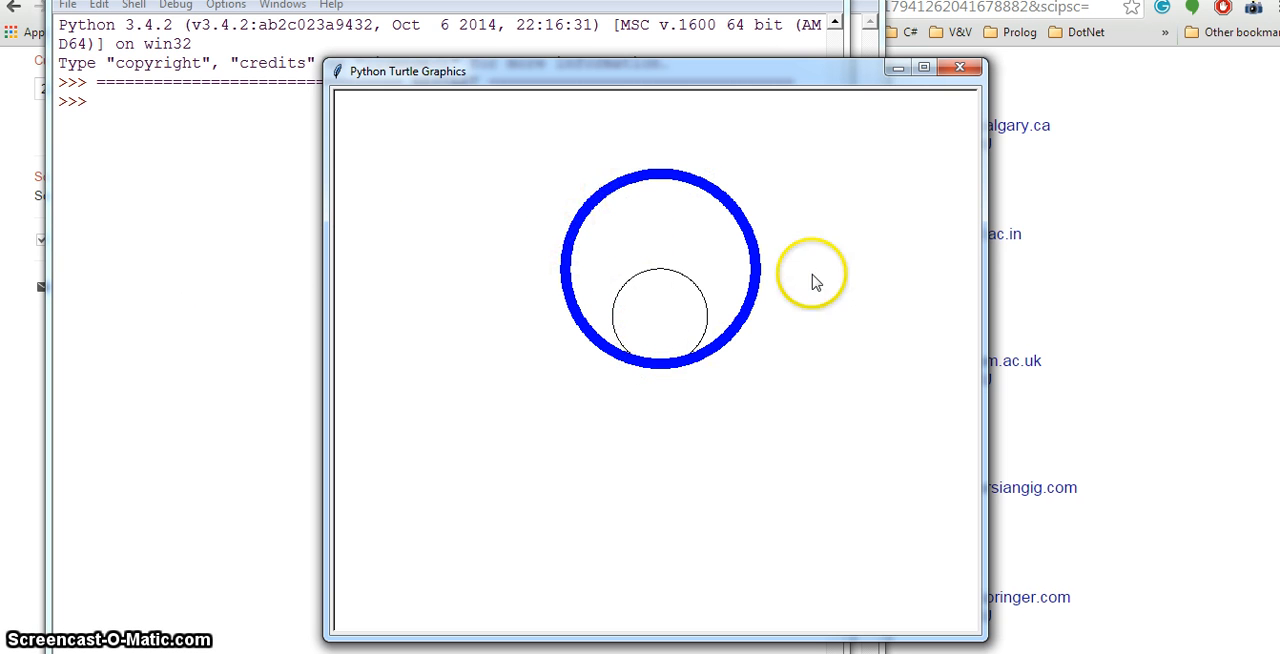
mouse_move(370, 250)
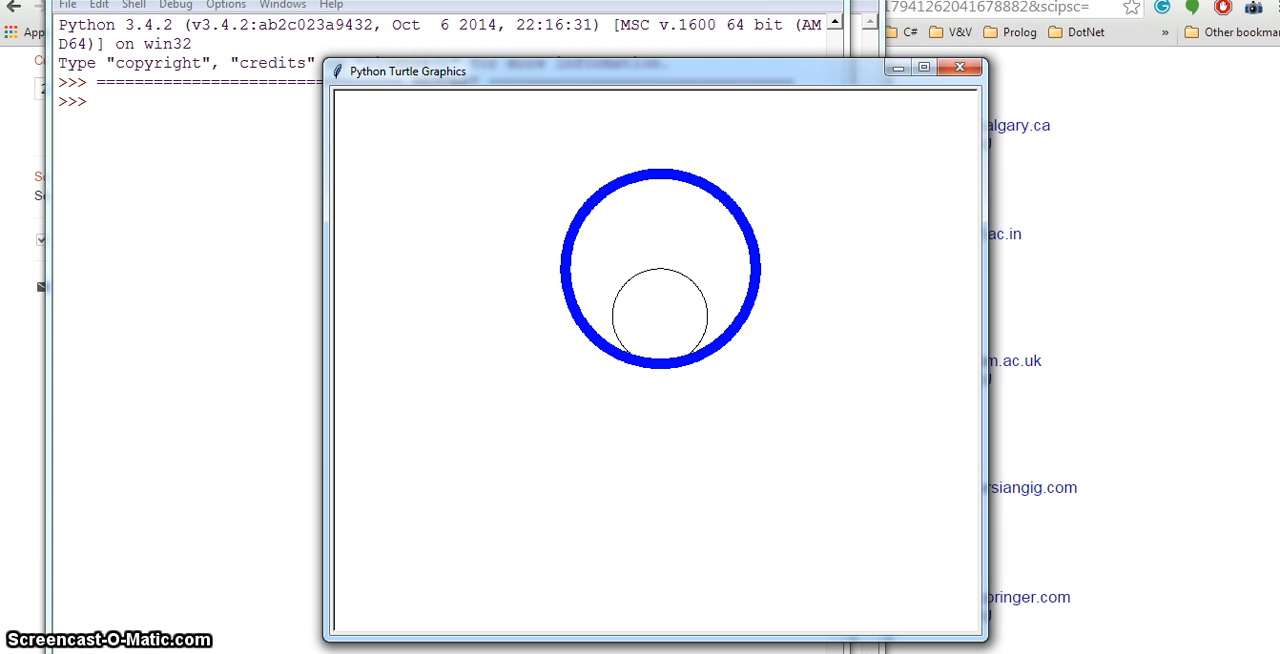
Step: Close the turtle window showing the two circles, raising the Kill? prompt
click(960, 68)
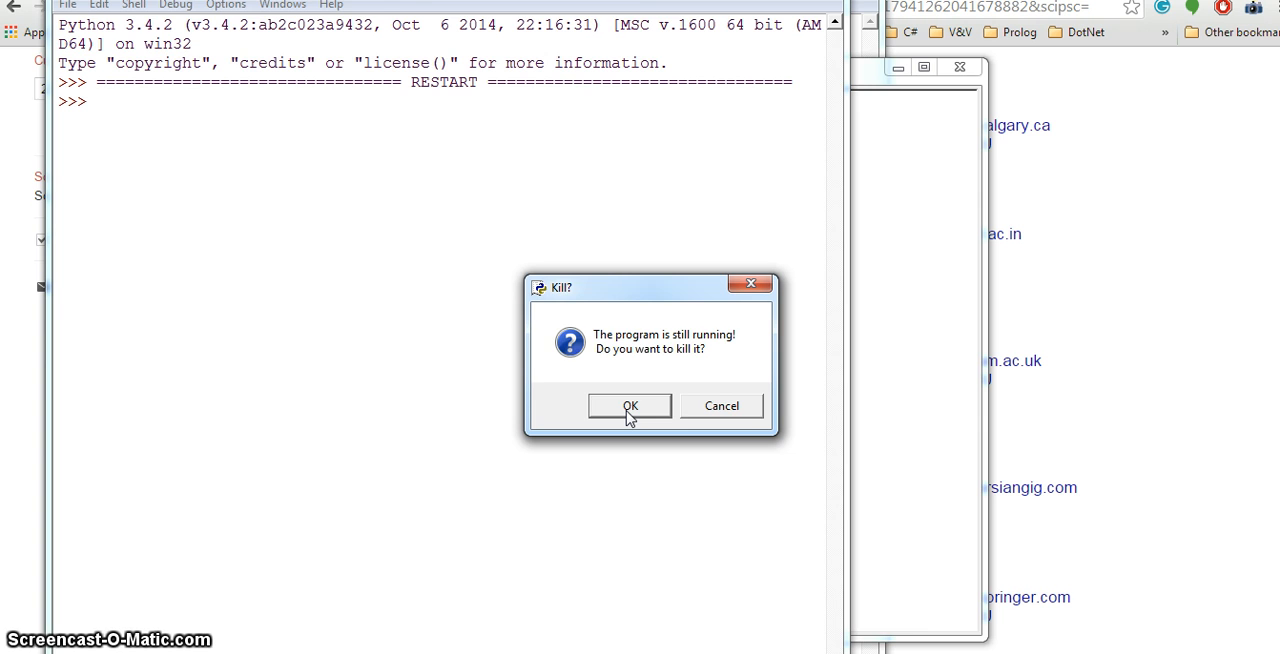
Step: Confirm killing the running program and review the script's import, Screen and alex lines
click(628, 404)
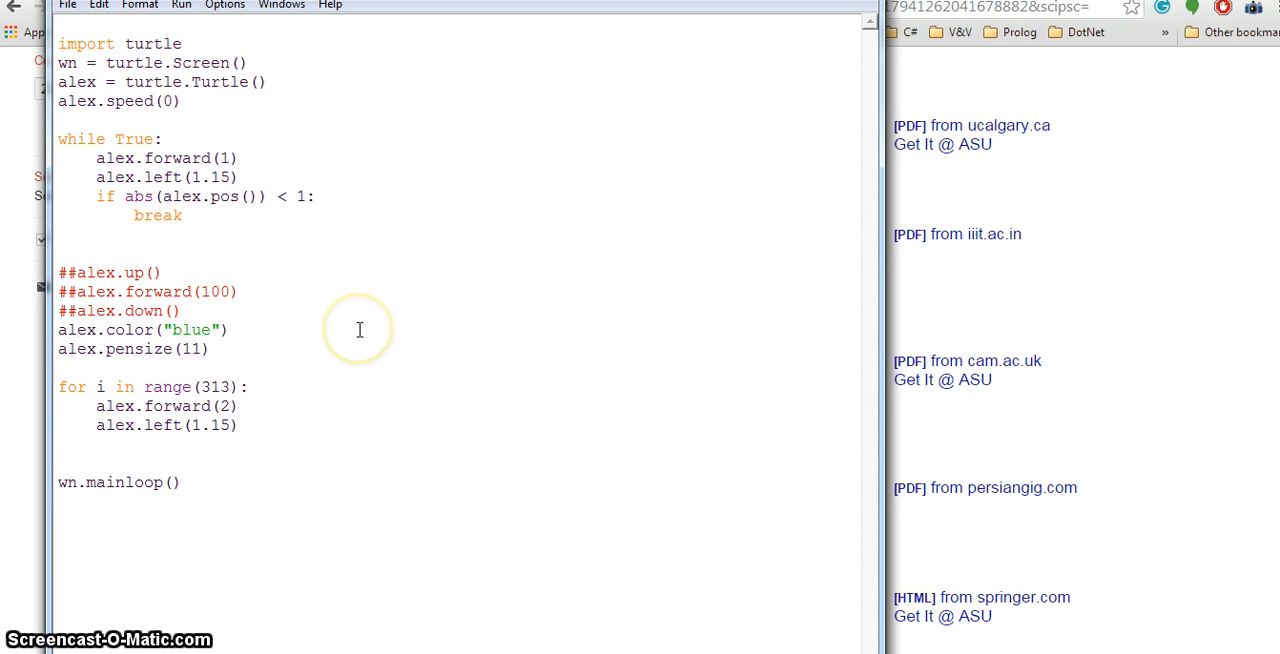
click(228, 330)
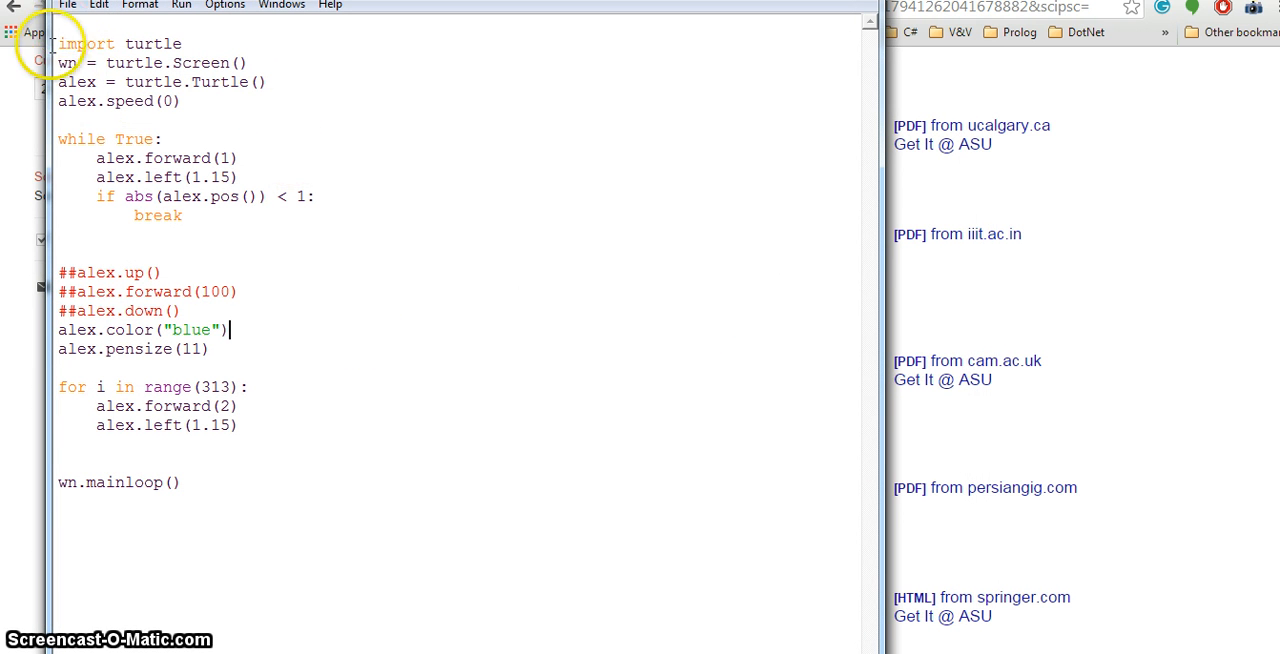
double_click(152, 44)
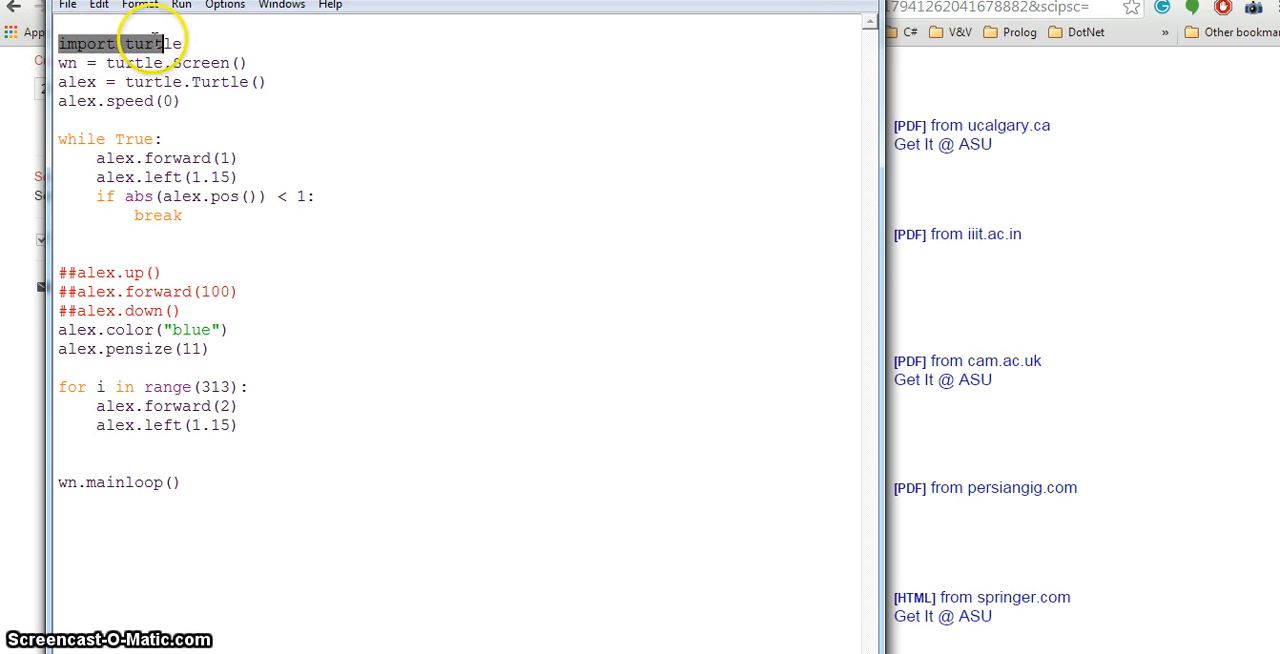
click(200, 64)
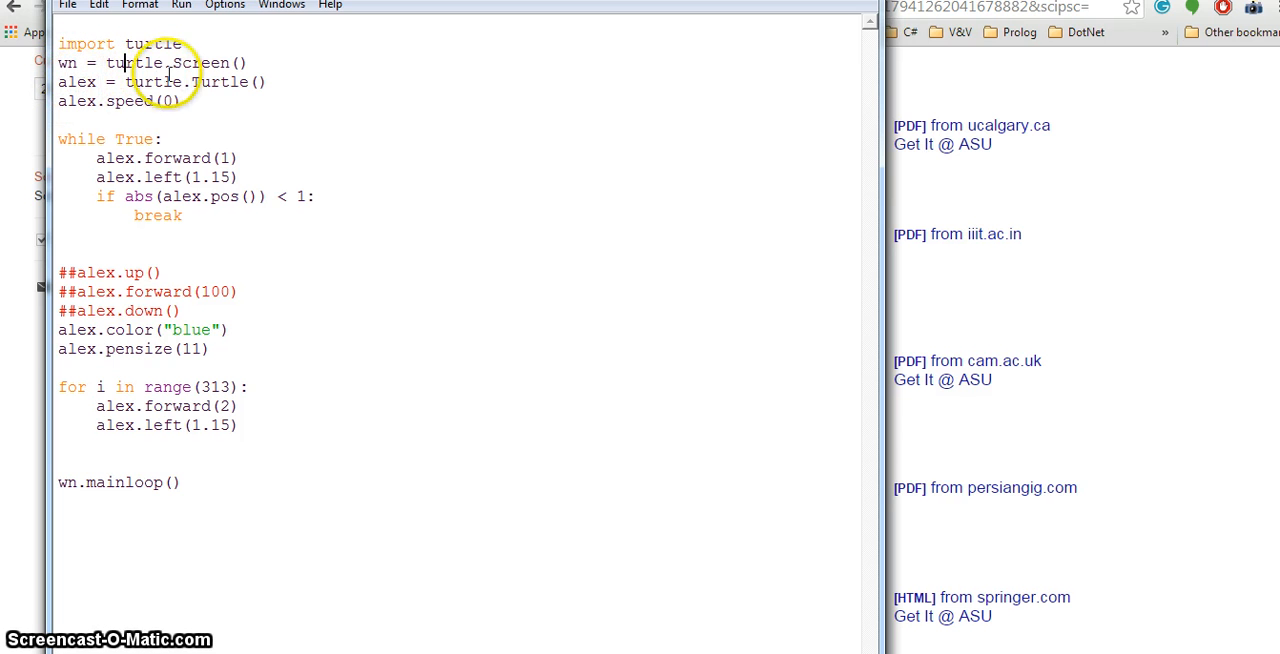
double_click(72, 82)
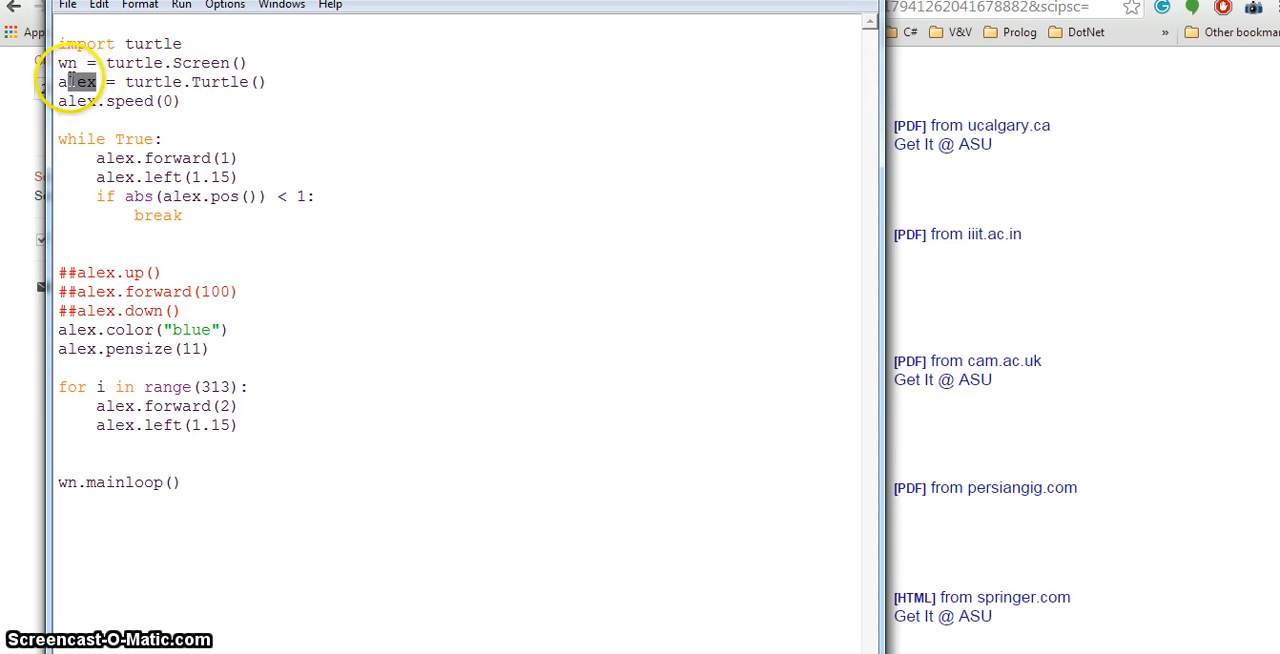
double_click(76, 80)
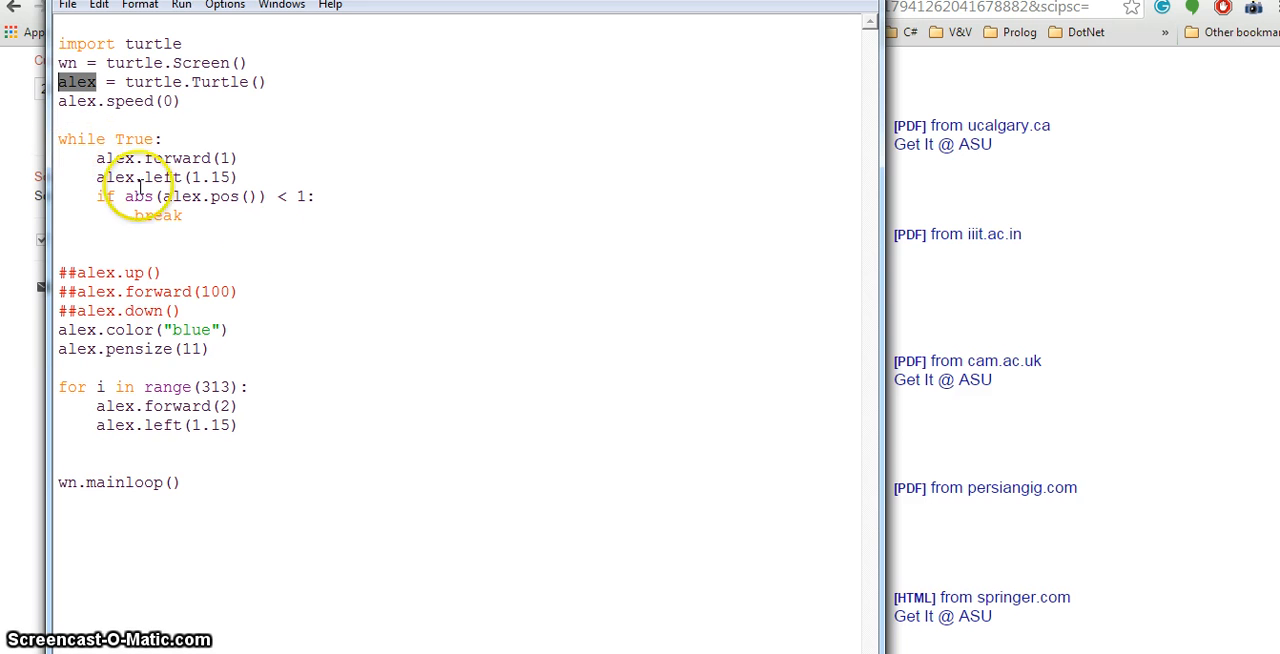
mouse_move(802, 514)
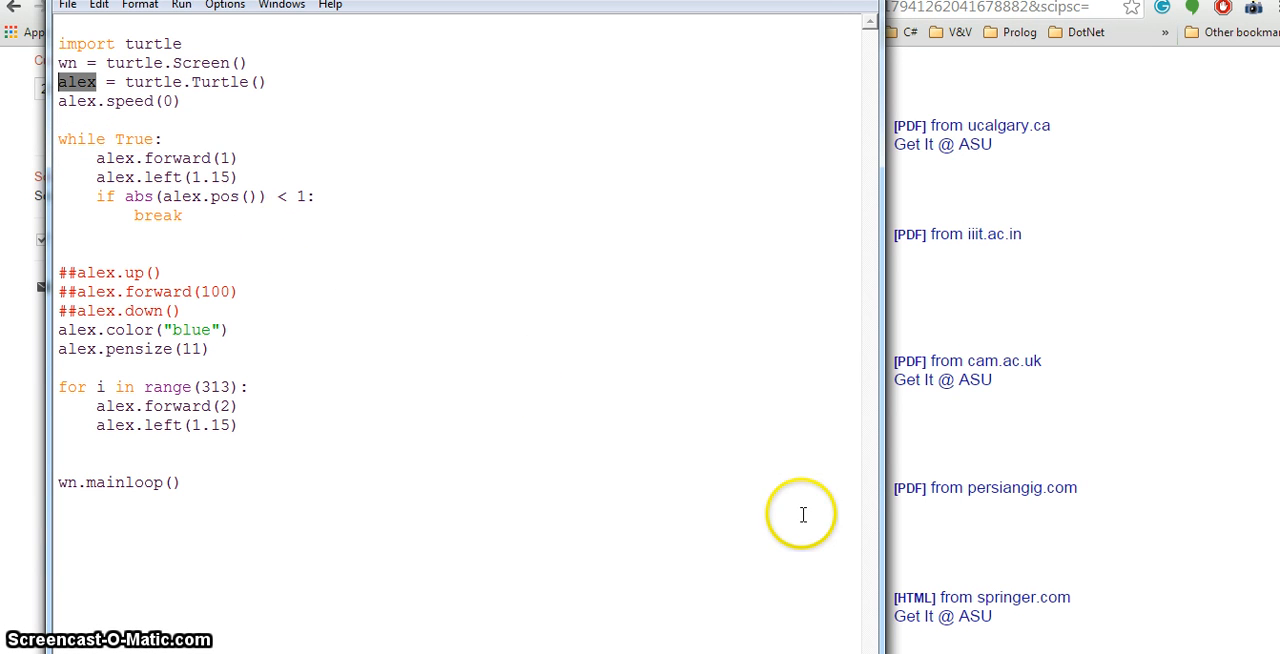
mouse_move(636, 452)
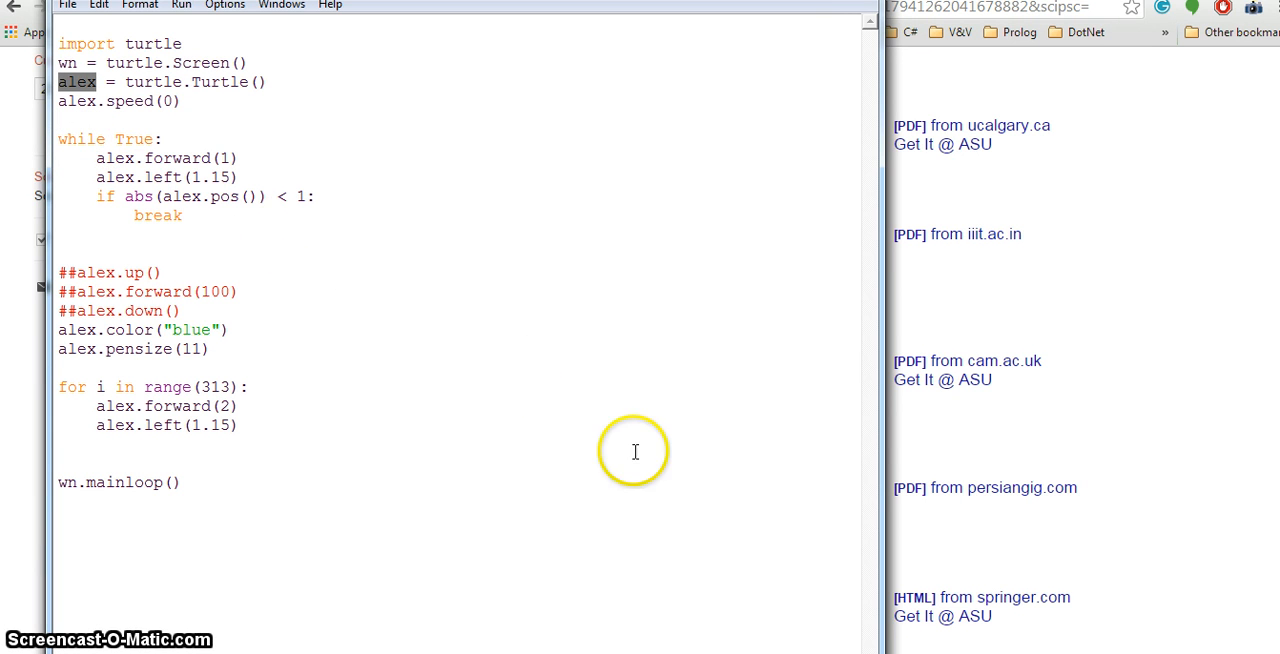
mouse_move(568, 412)
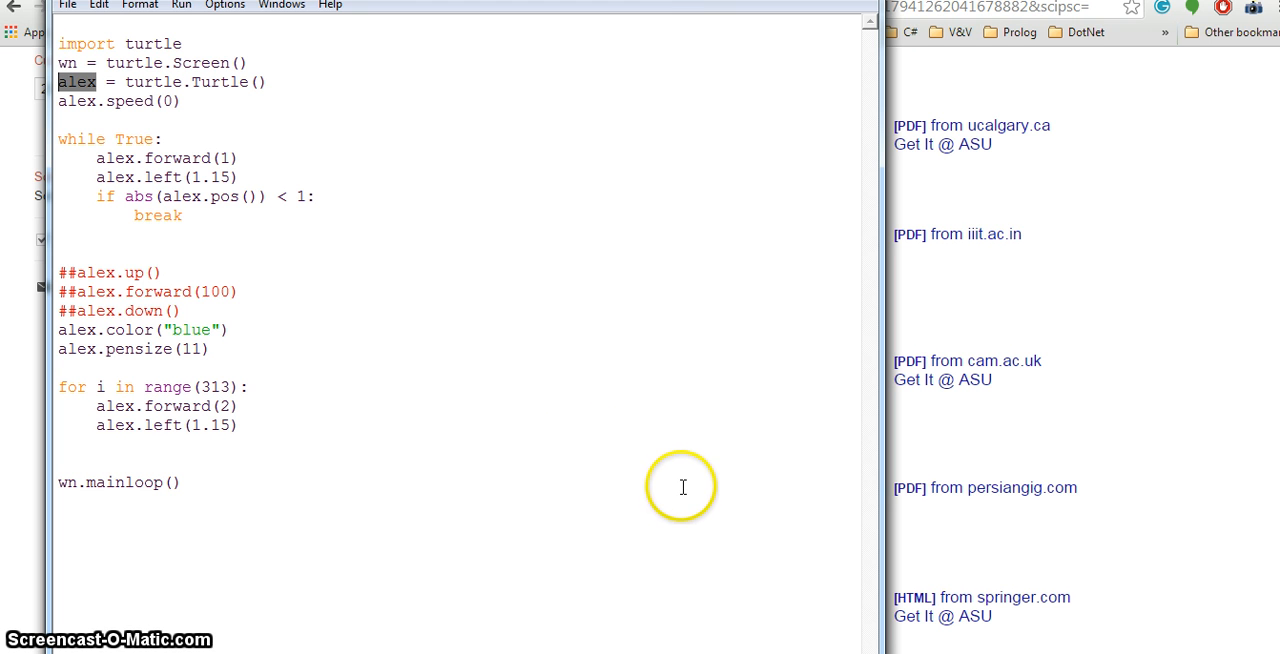
mouse_move(70, 140)
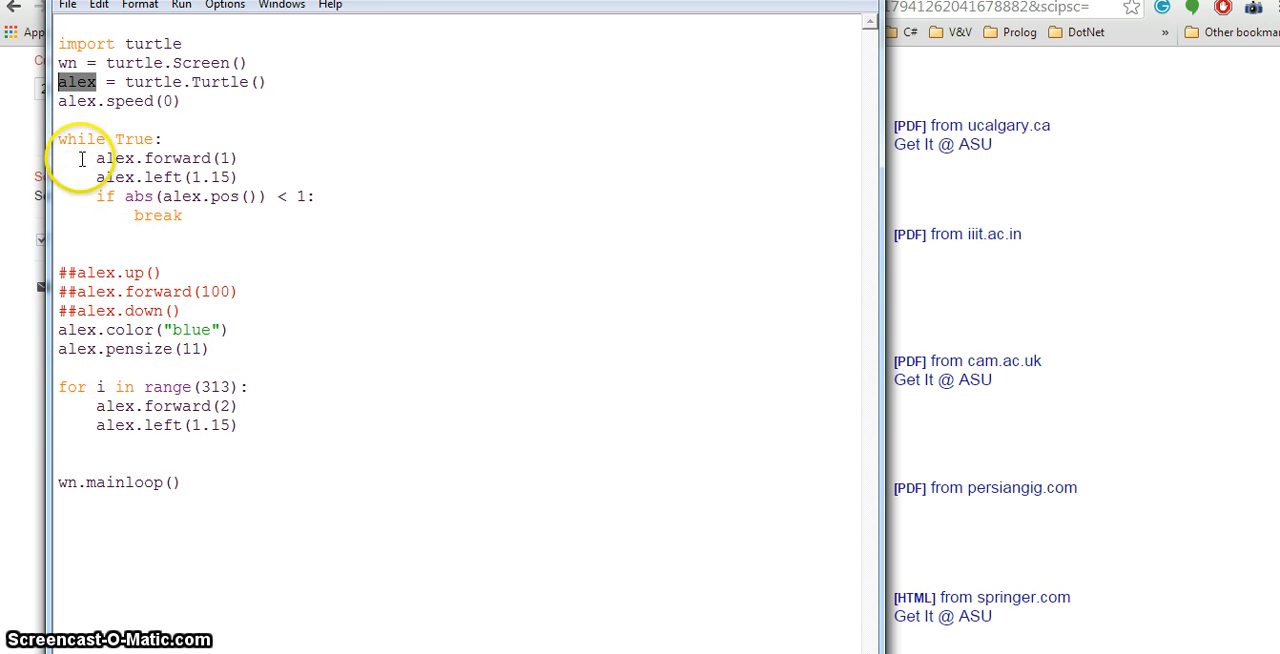
mouse_move(72, 144)
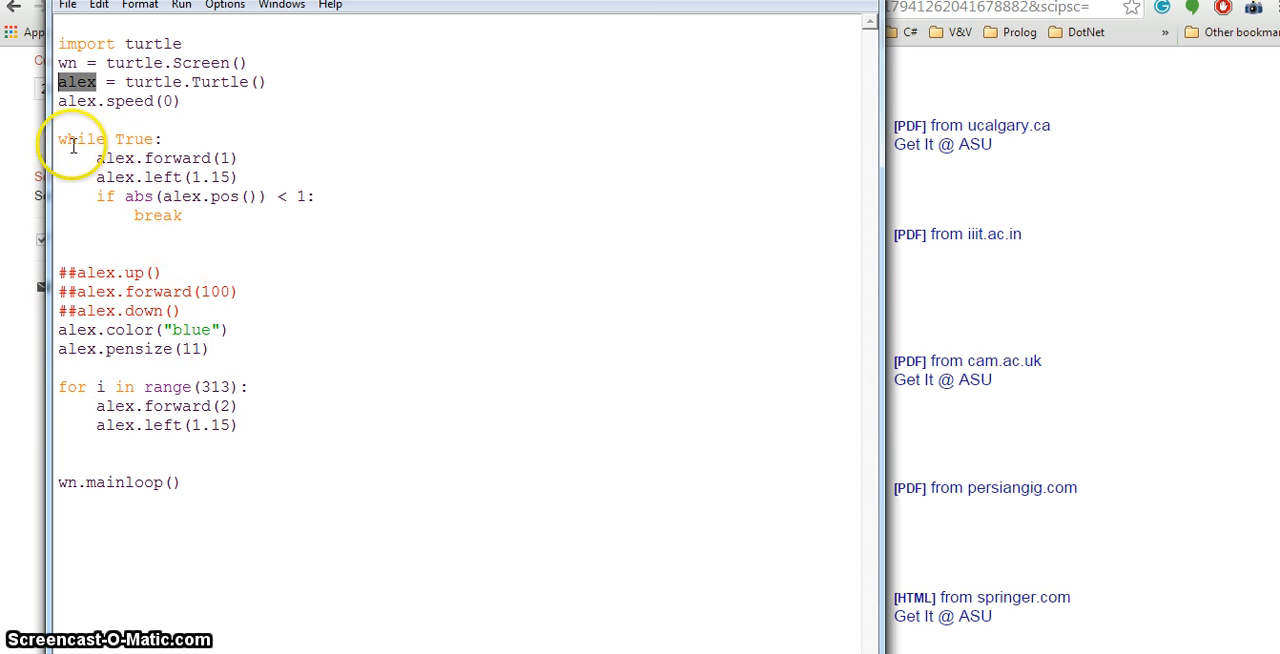
mouse_move(136, 150)
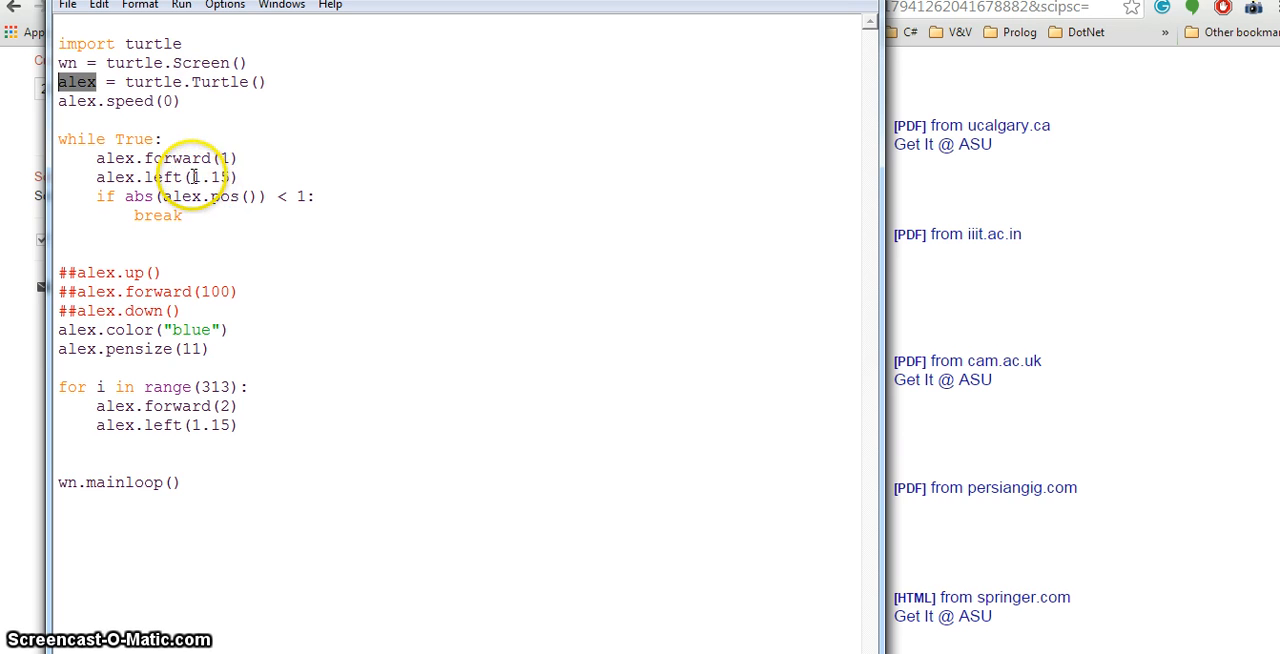
double_click(214, 176)
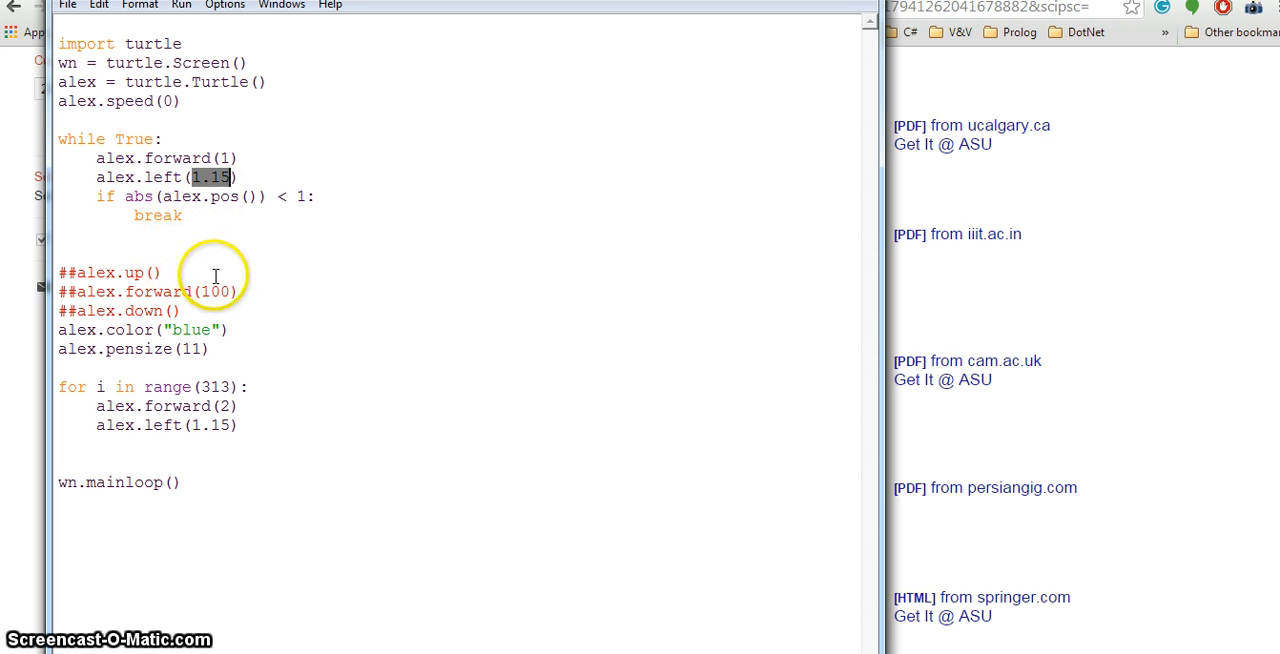
mouse_move(156, 224)
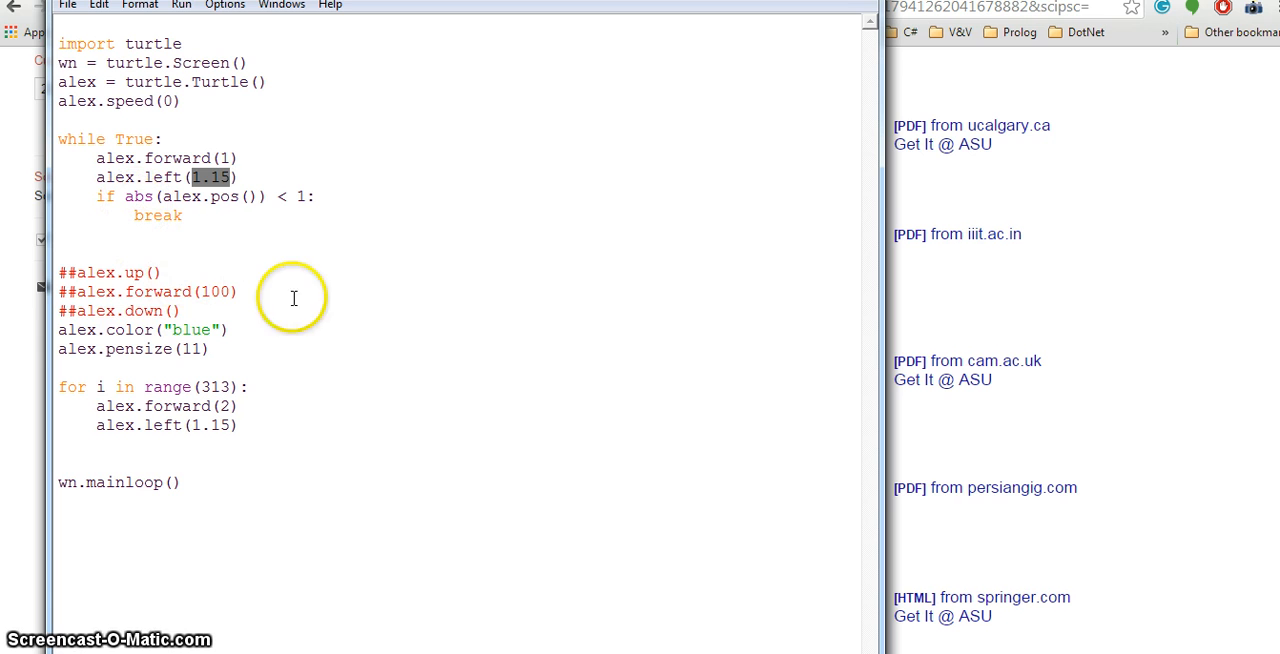
mouse_move(190, 328)
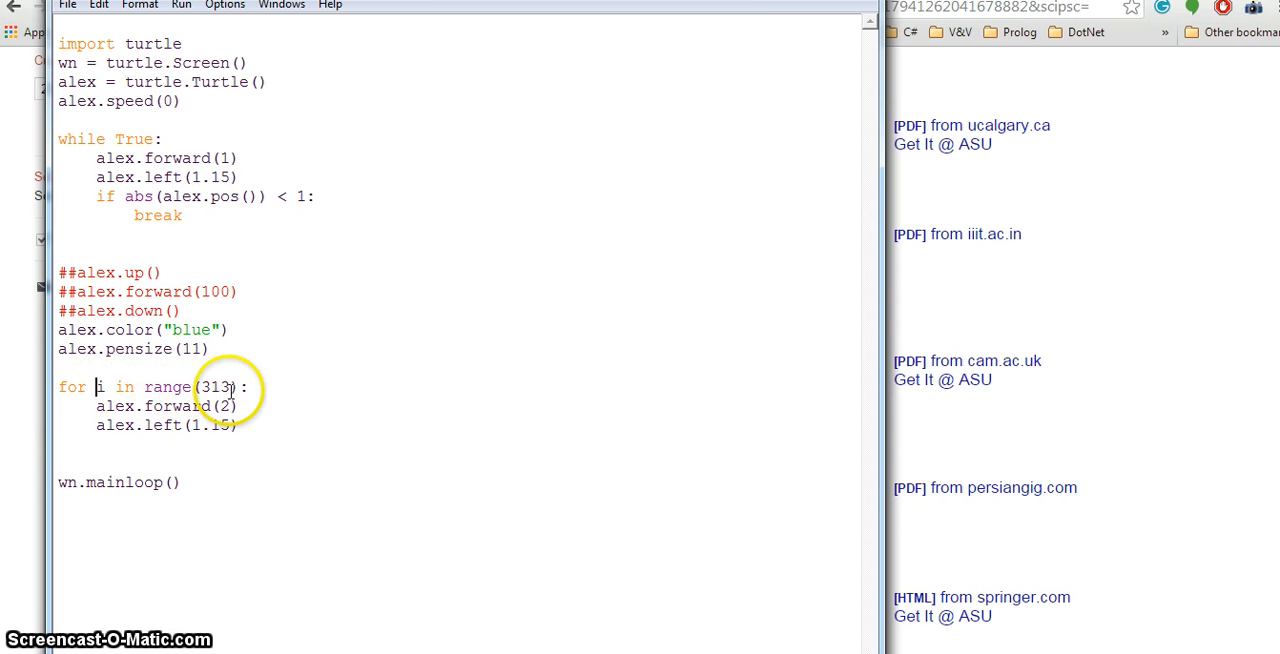
double_click(216, 388)
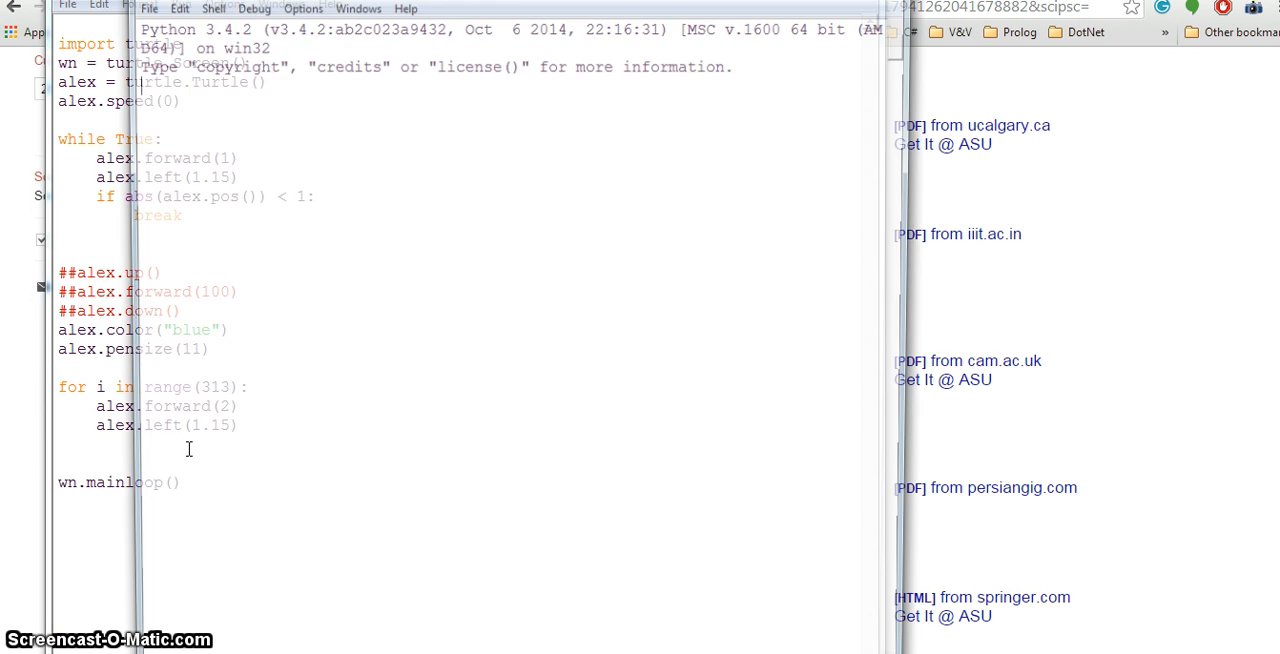
Step: Run the module with F5 to redraw the thin black and thick blue circles
key(F5)
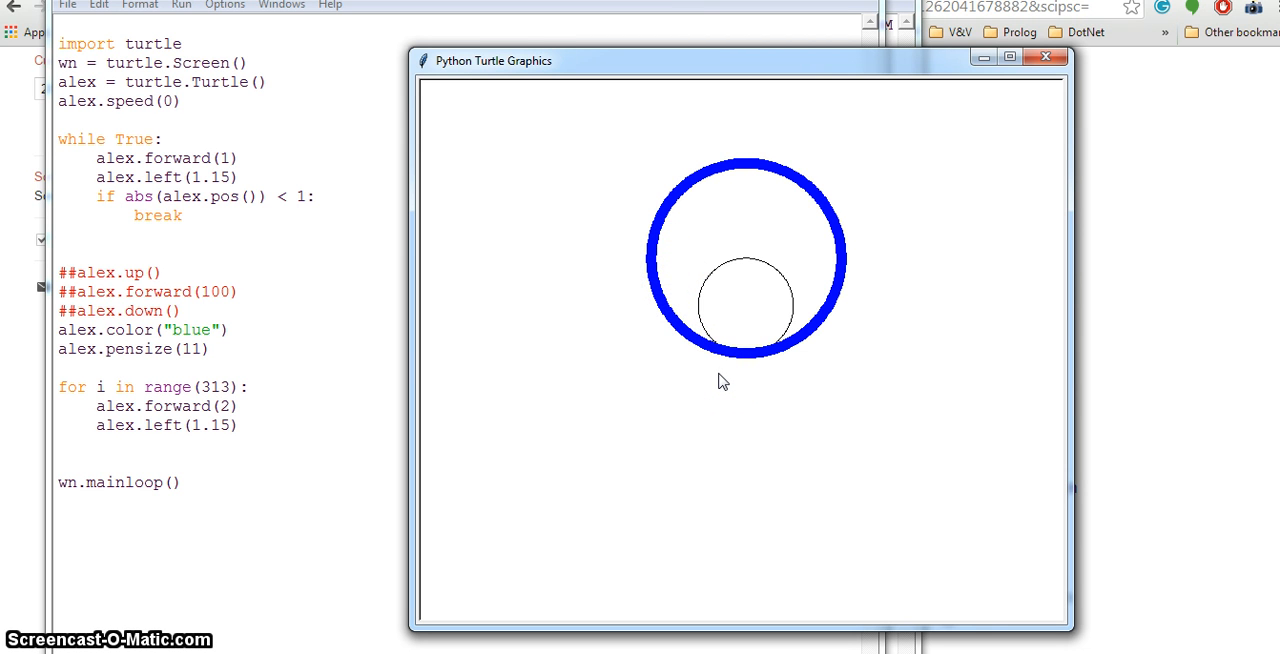
mouse_move(1046, 56)
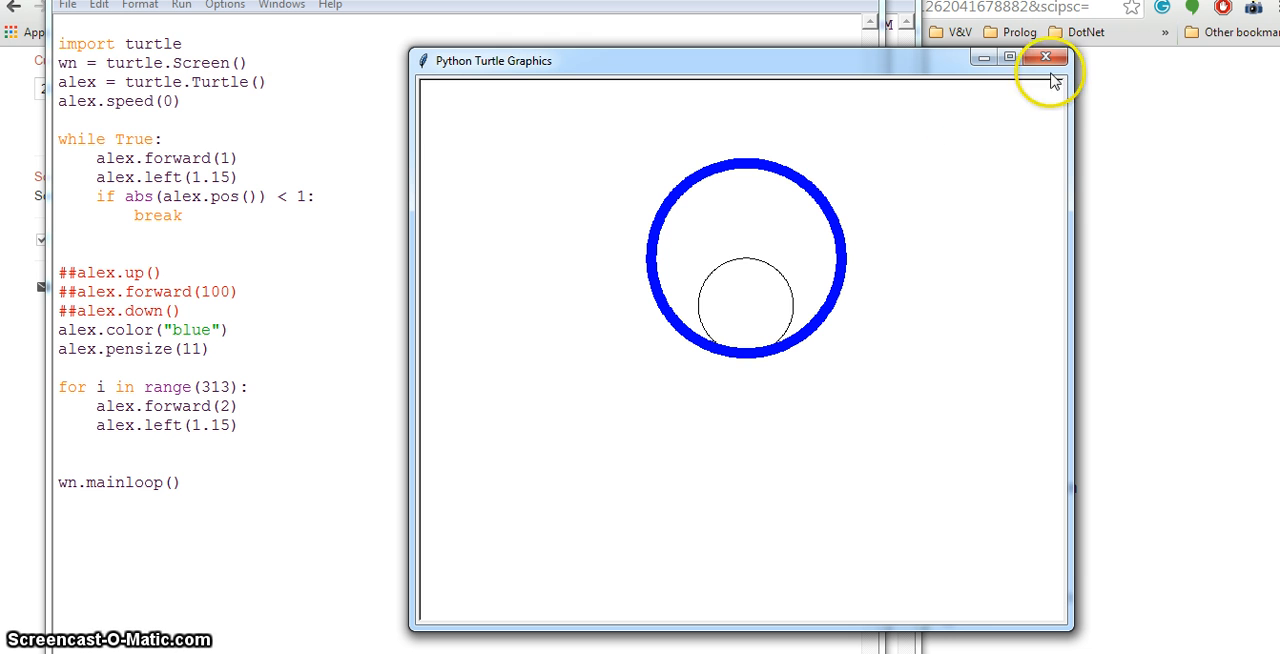
mouse_move(1046, 56)
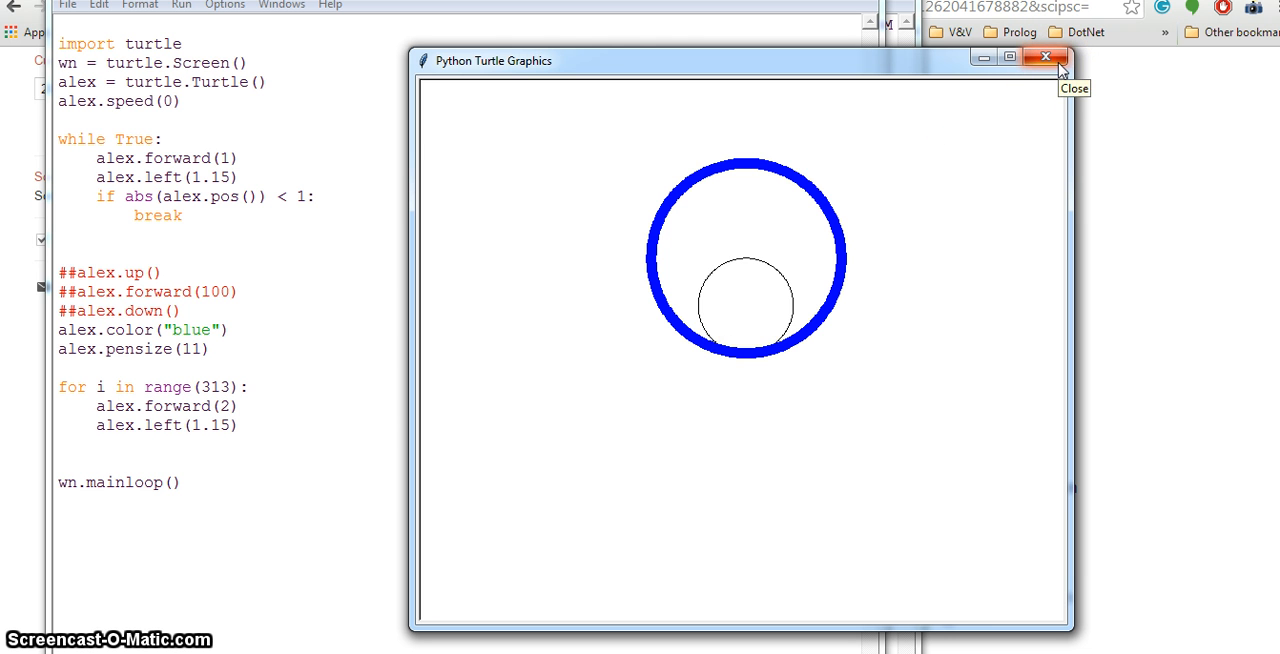
Step: Close the turtle window, uncomment penup/forward(100)/pendown, and save before rerunning
click(1046, 56)
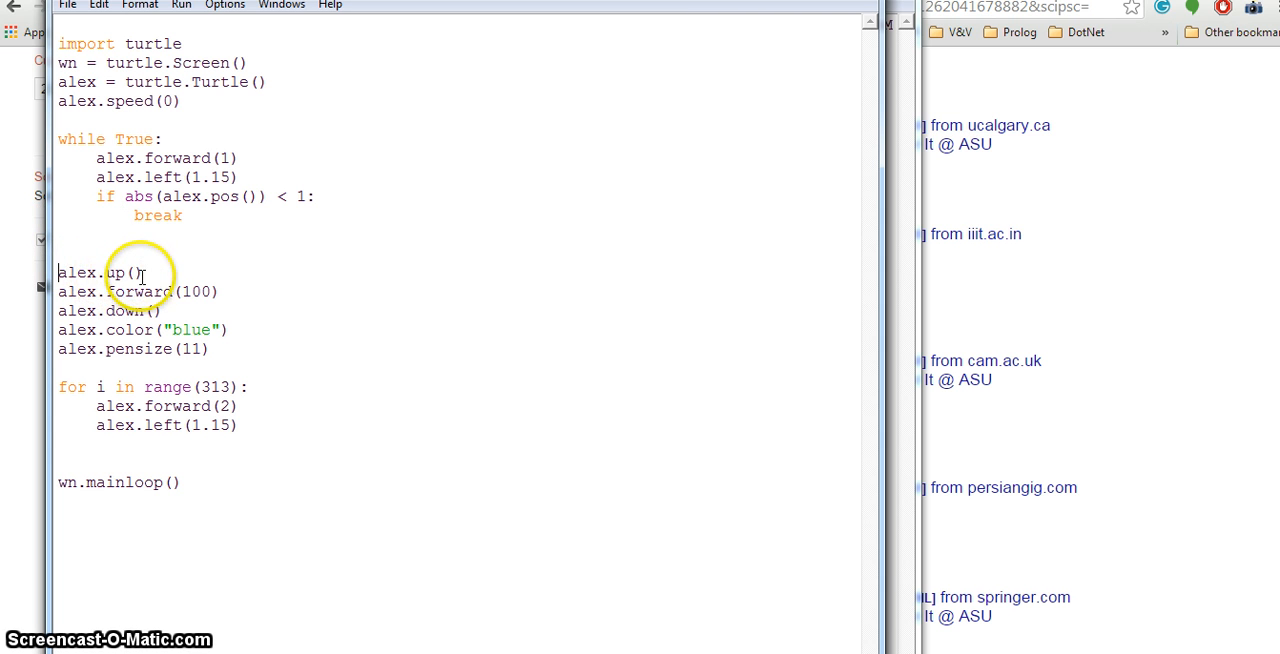
mouse_move(292, 336)
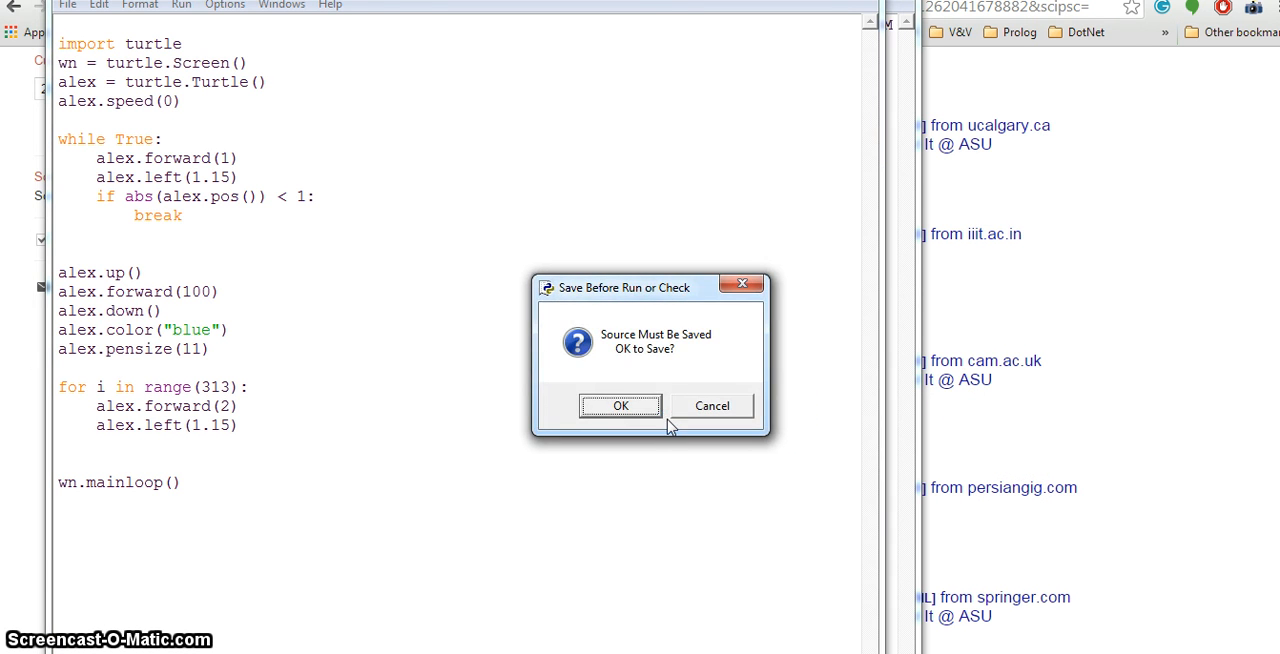
click(620, 404)
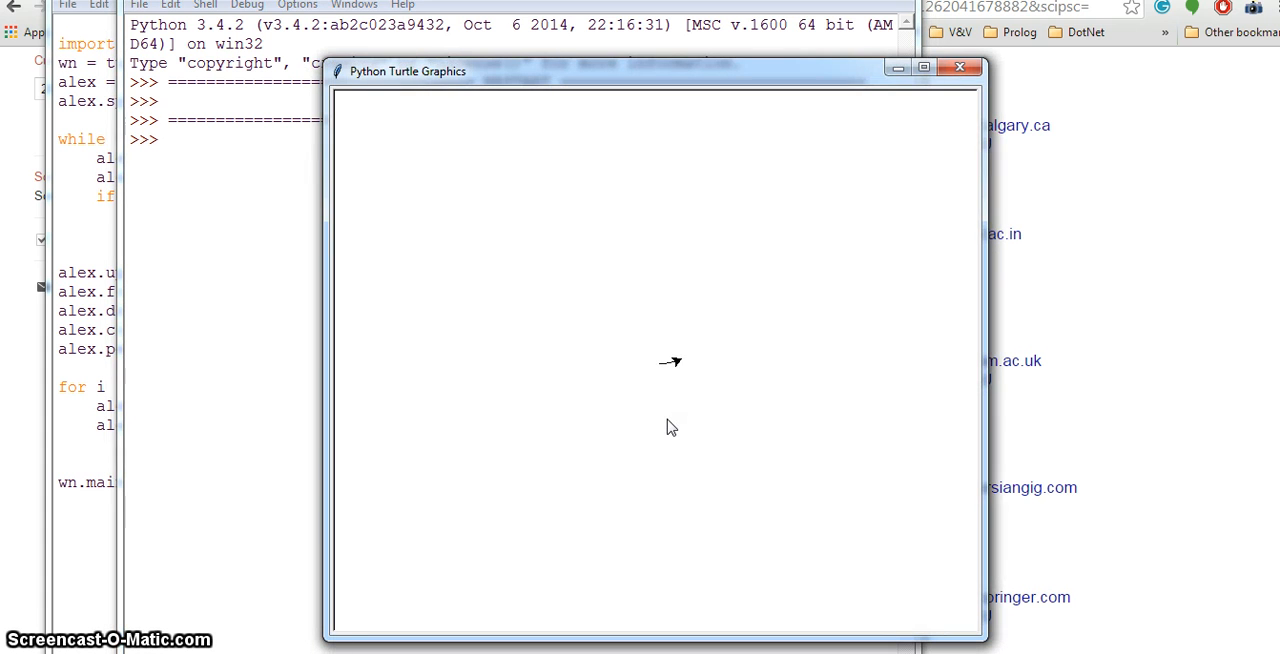